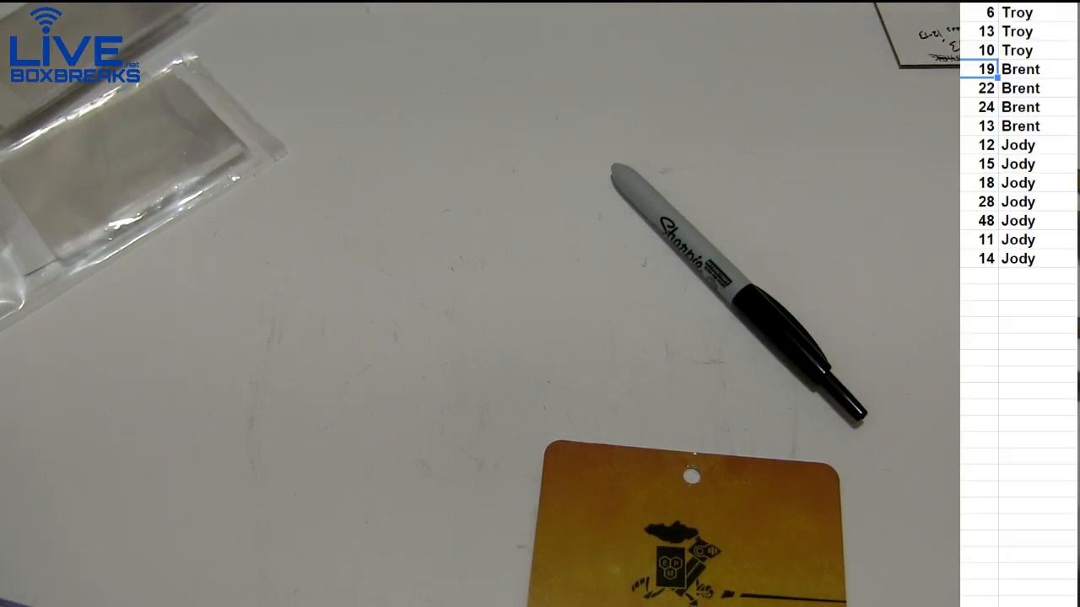
{"action": "left_click", "coordinate": [986, 145]}
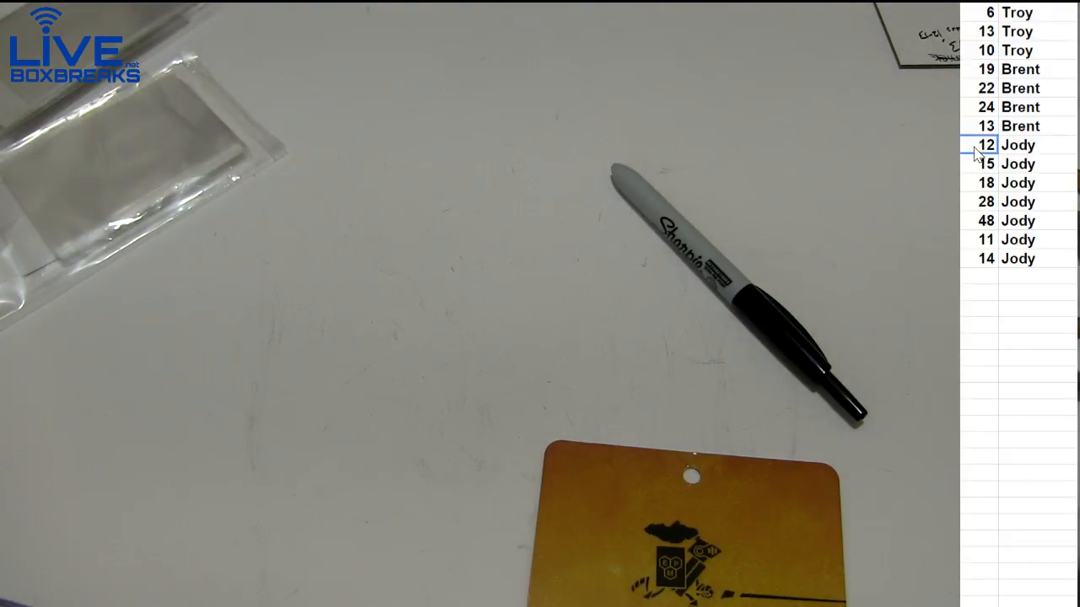